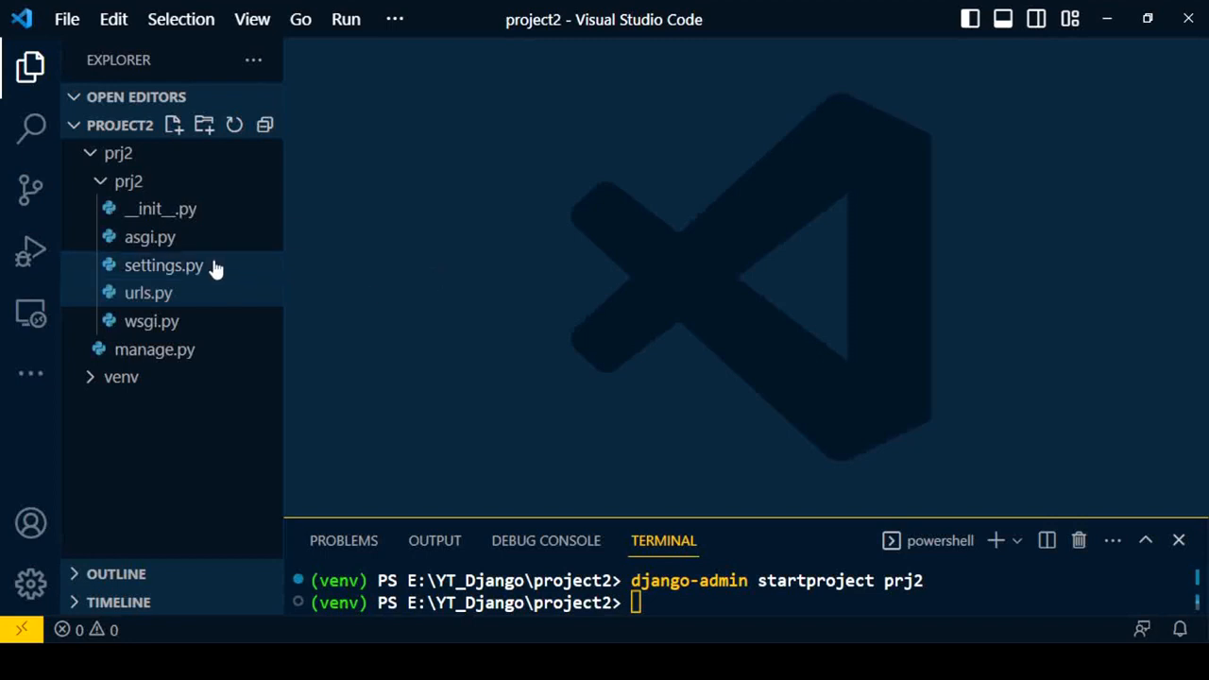
- Open prj2/prj2/urls.py to view its default admin URL pattern
left_click(149, 292)
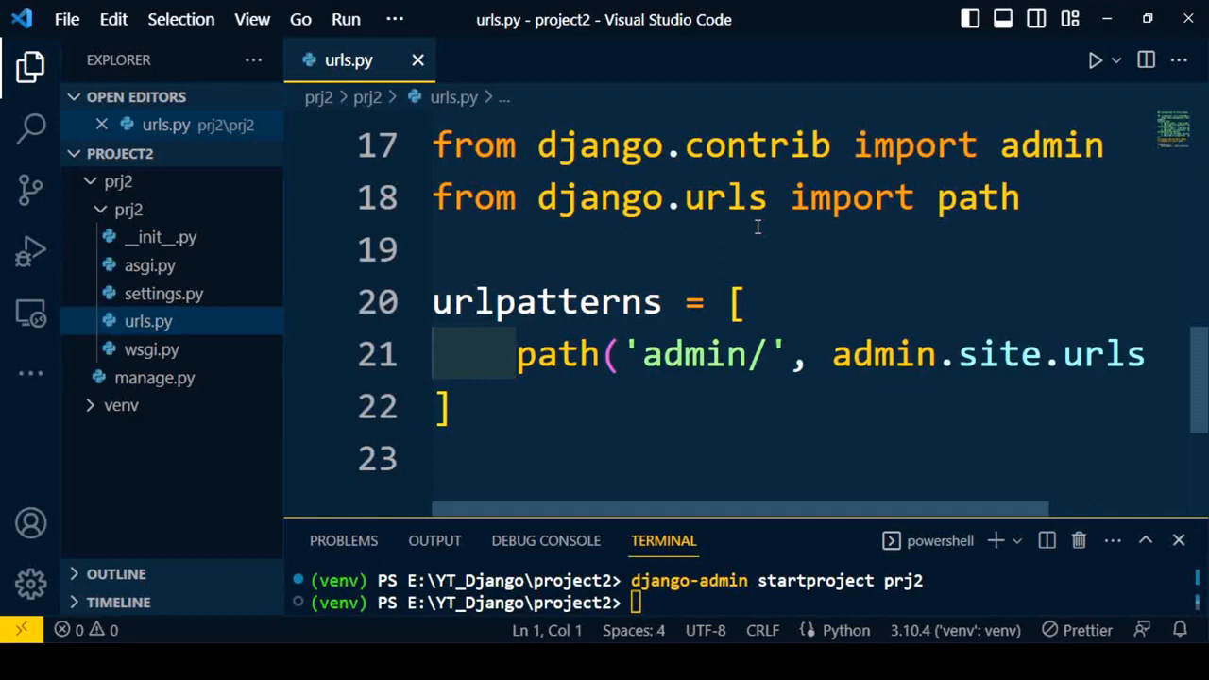
mouse_move(682, 416)
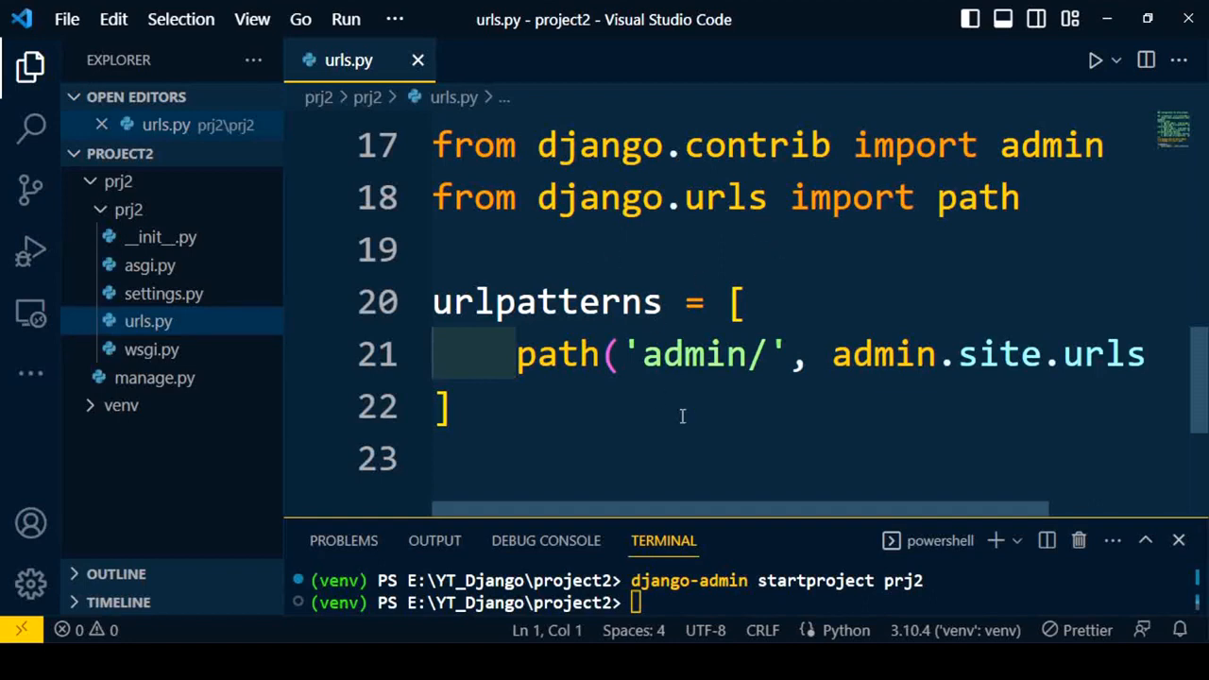
mouse_move(741, 312)
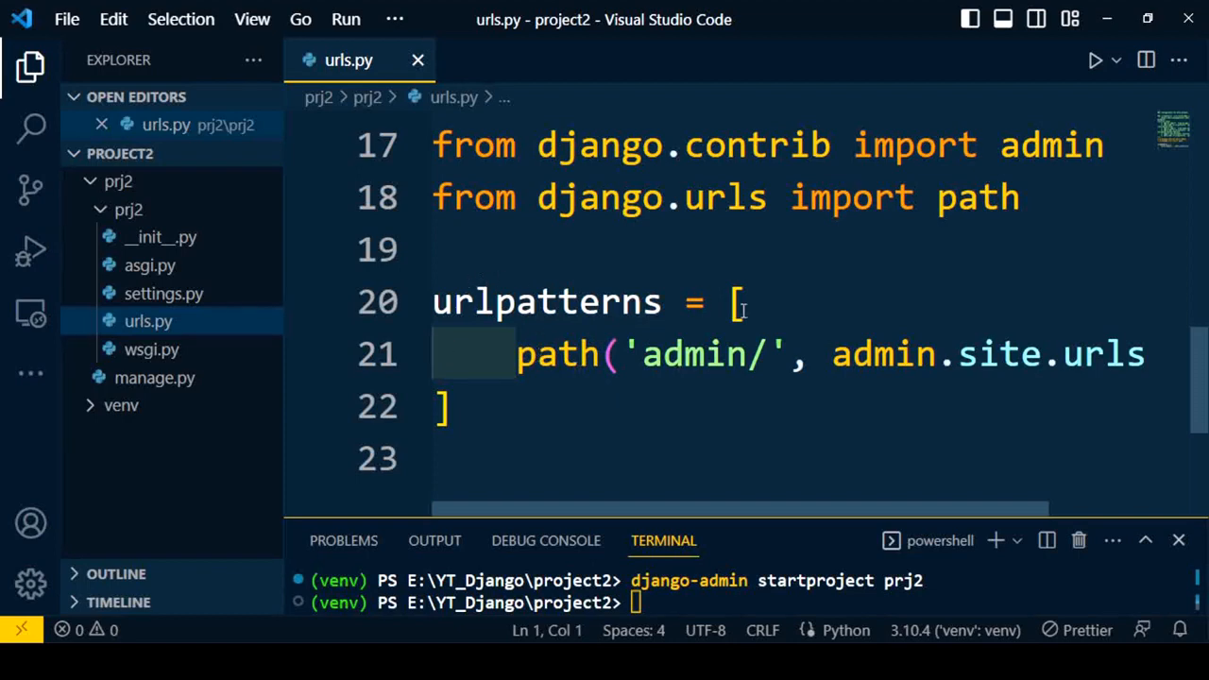
mouse_move(926, 515)
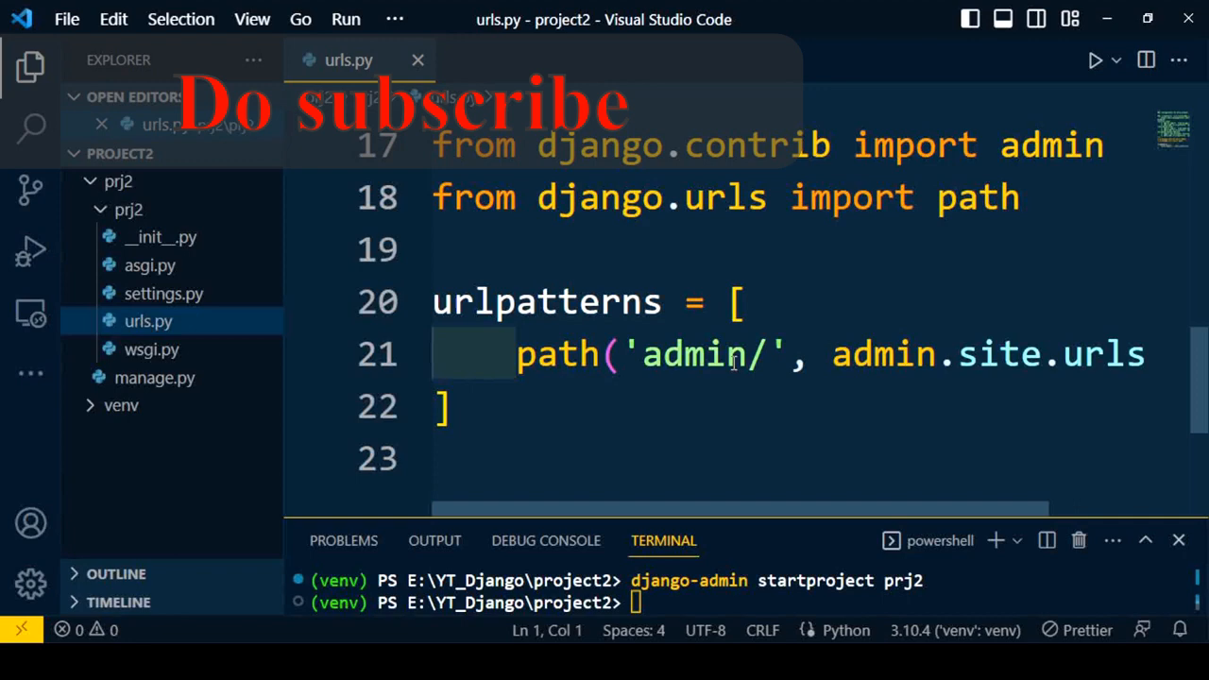
mouse_move(477, 238)
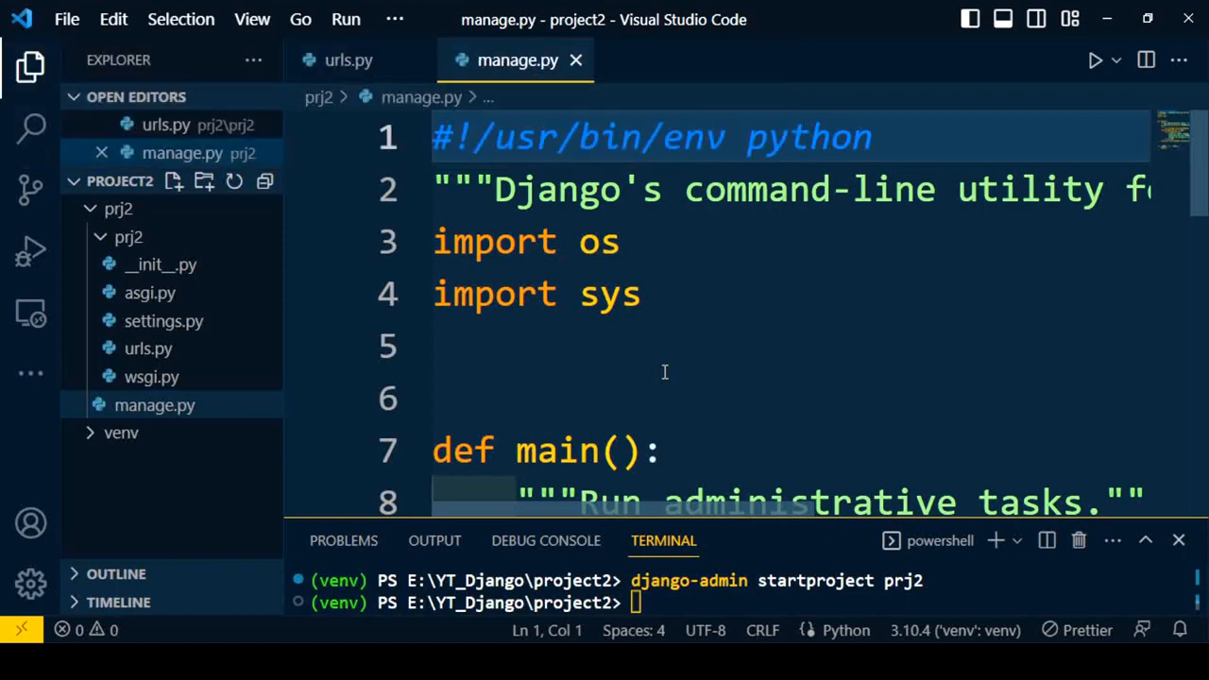
mouse_move(609, 470)
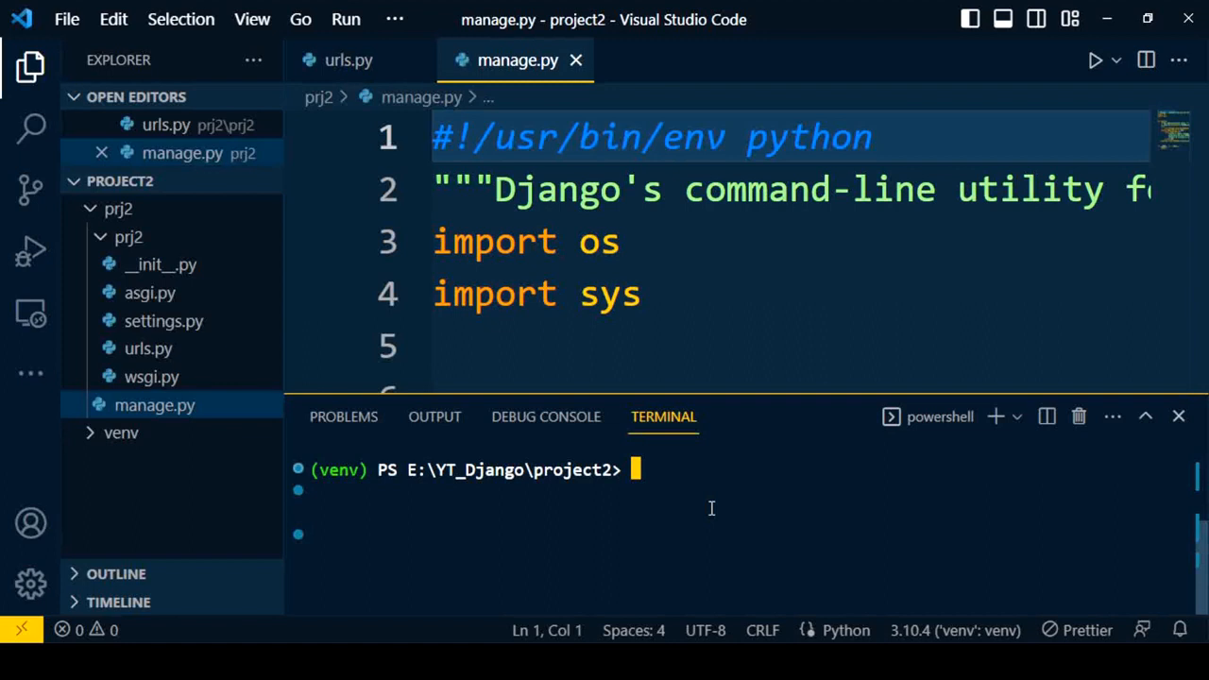
- Change the terminal directory into the outer prj2 folder with cd prj2
type("cd")
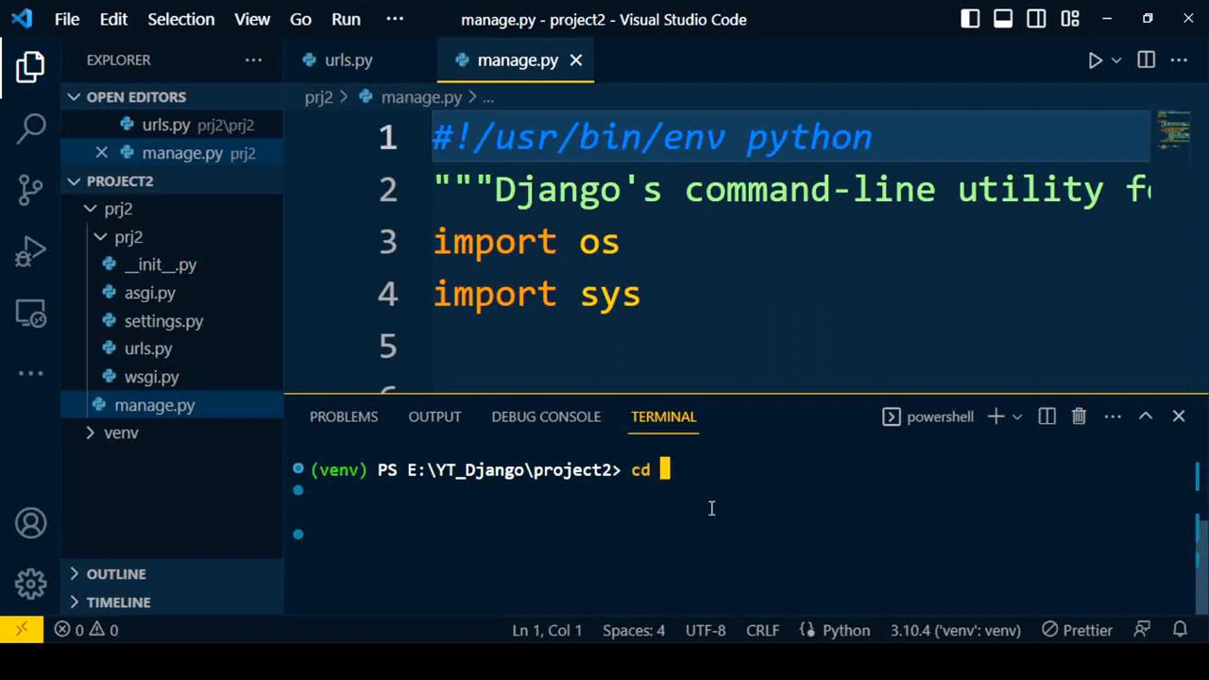
type("prj2")
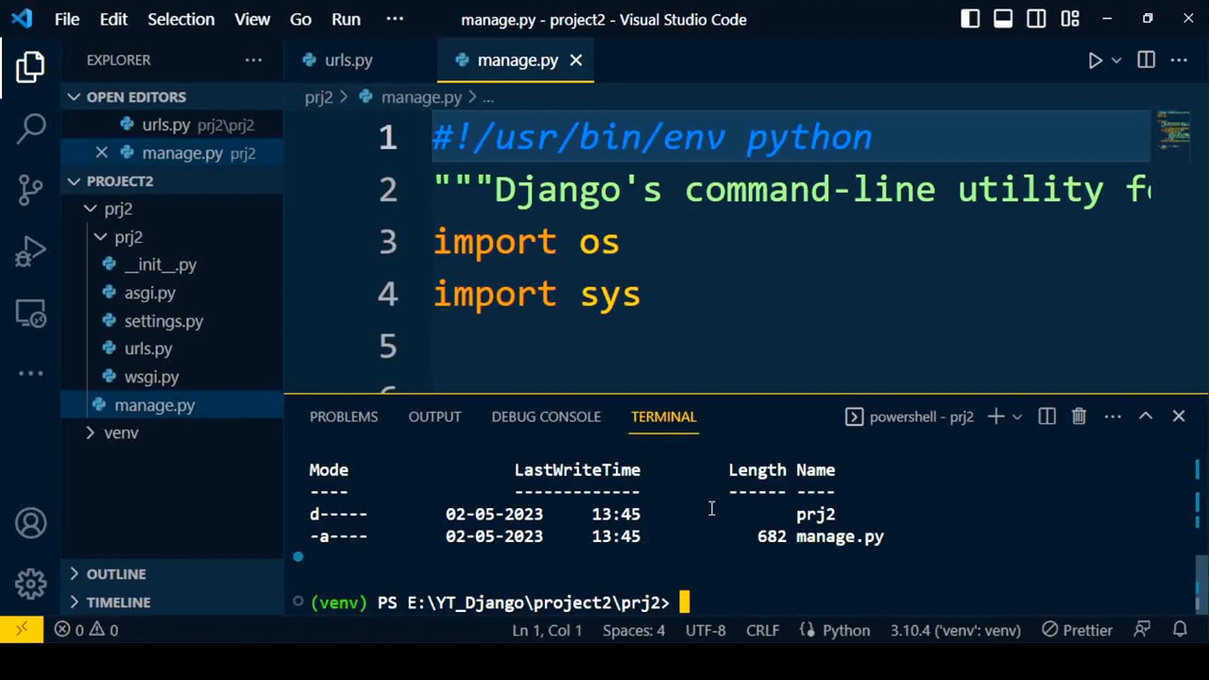
- Start the Django development server with python manage.py runserver
type("python")
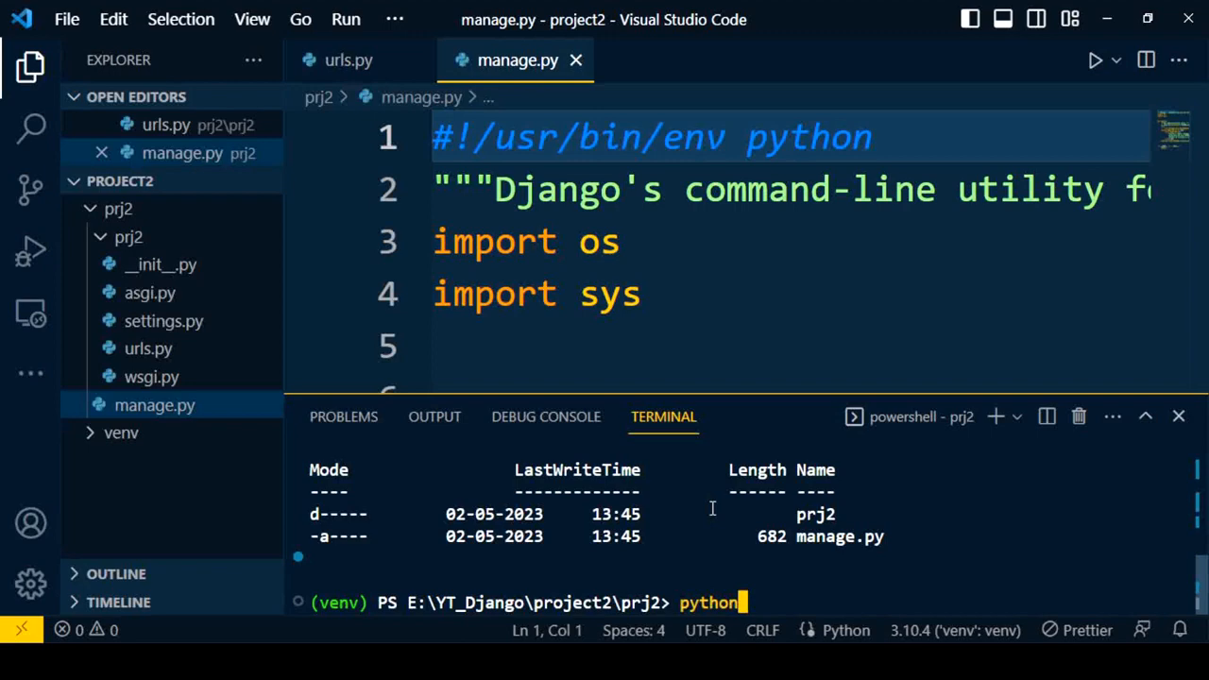
type("manage.")
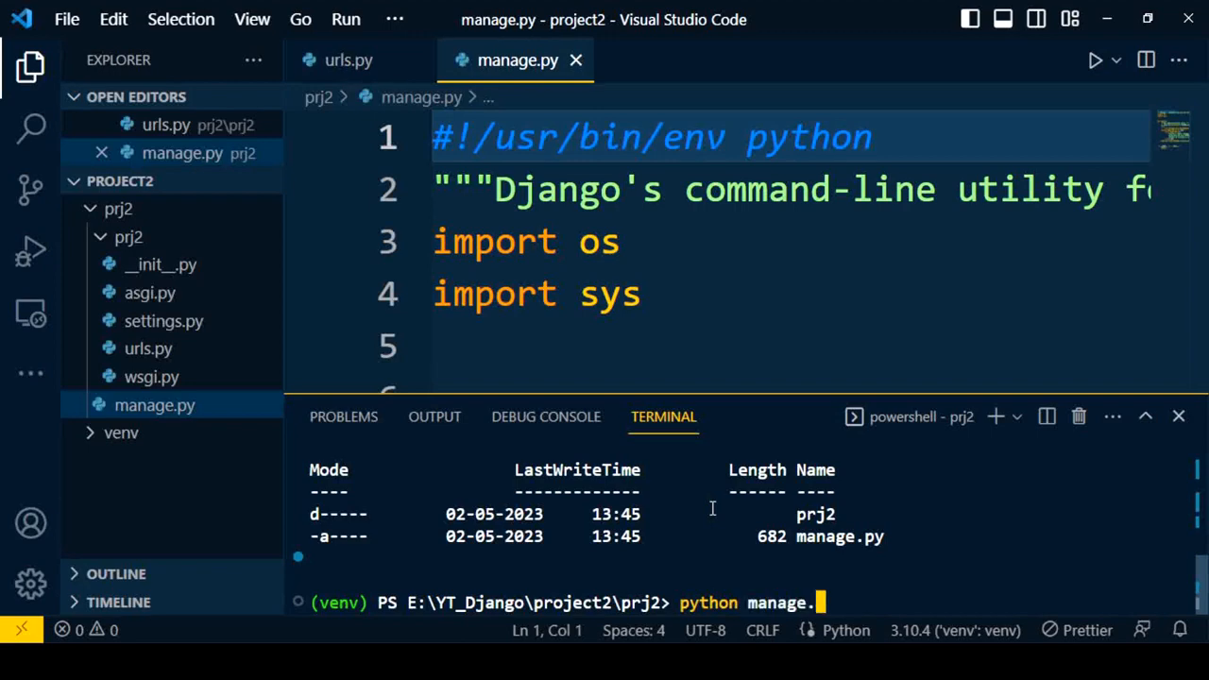
type("py runserver")
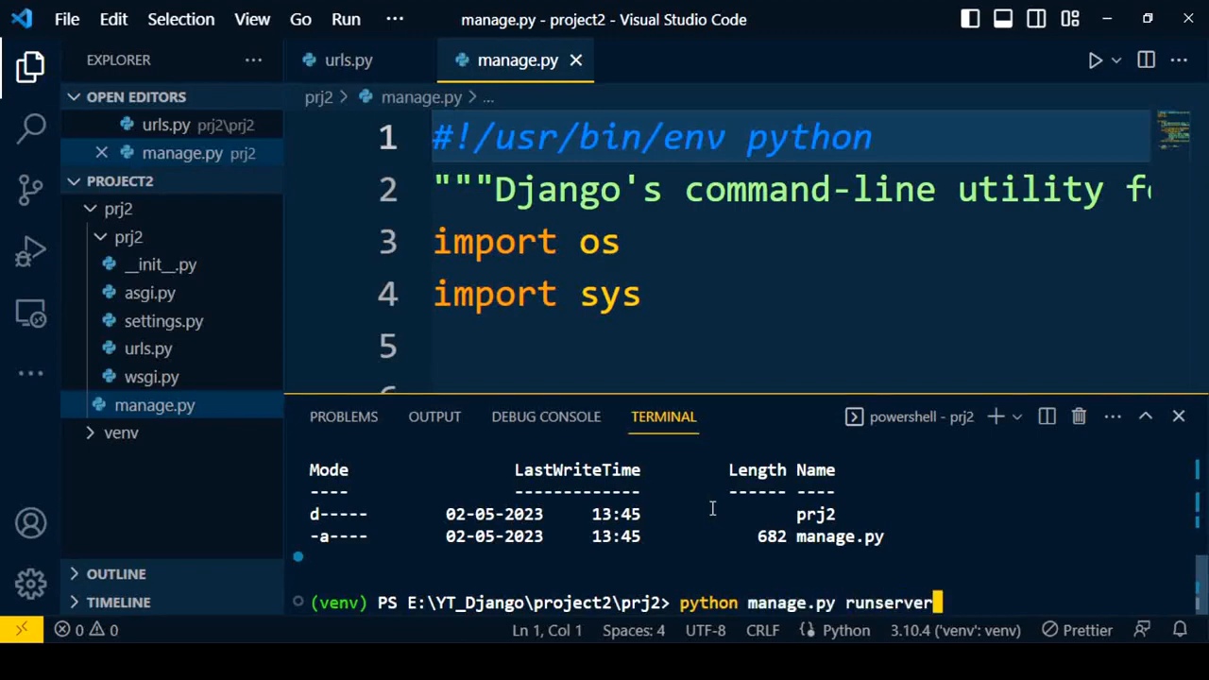
key("Return")
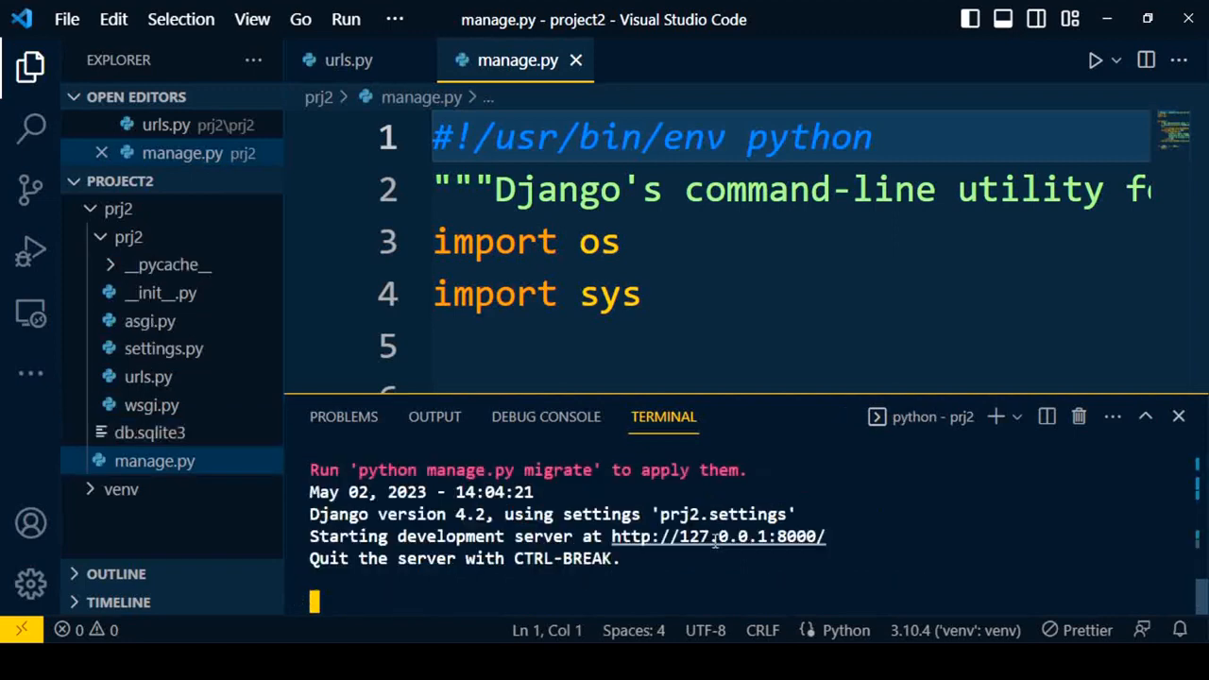
mouse_move(741, 541)
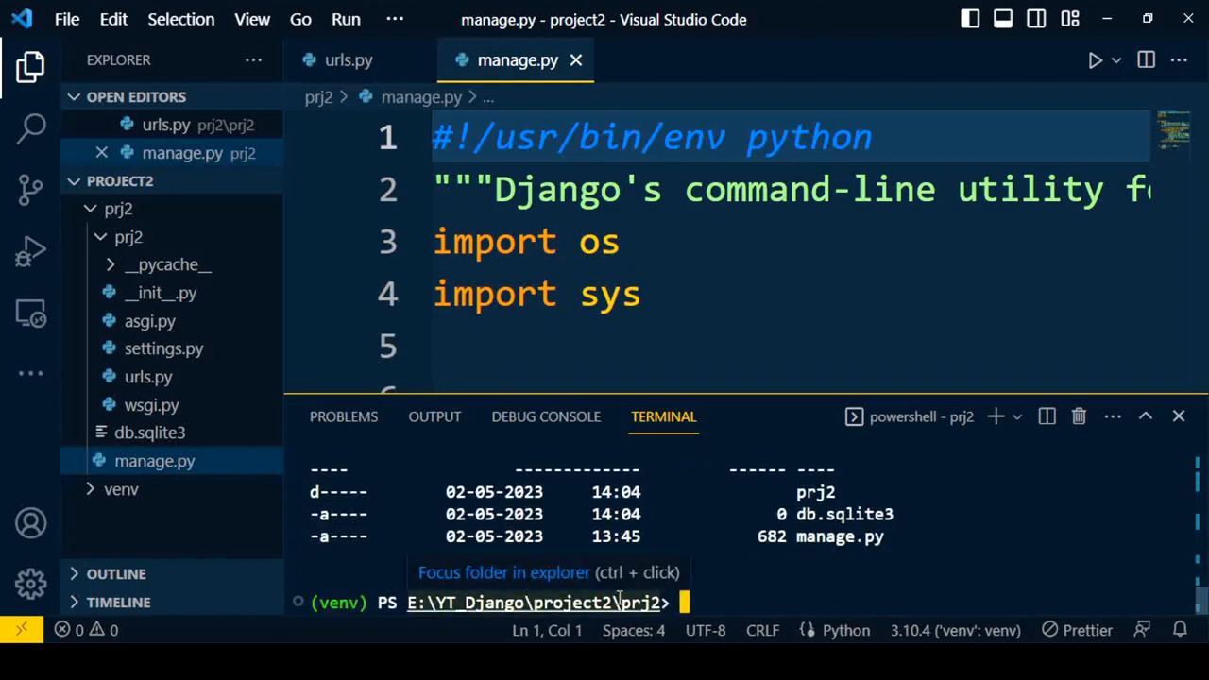
- Restart the Django development server with python manage.py runserver at 127.0.0.1:8000
type("python")
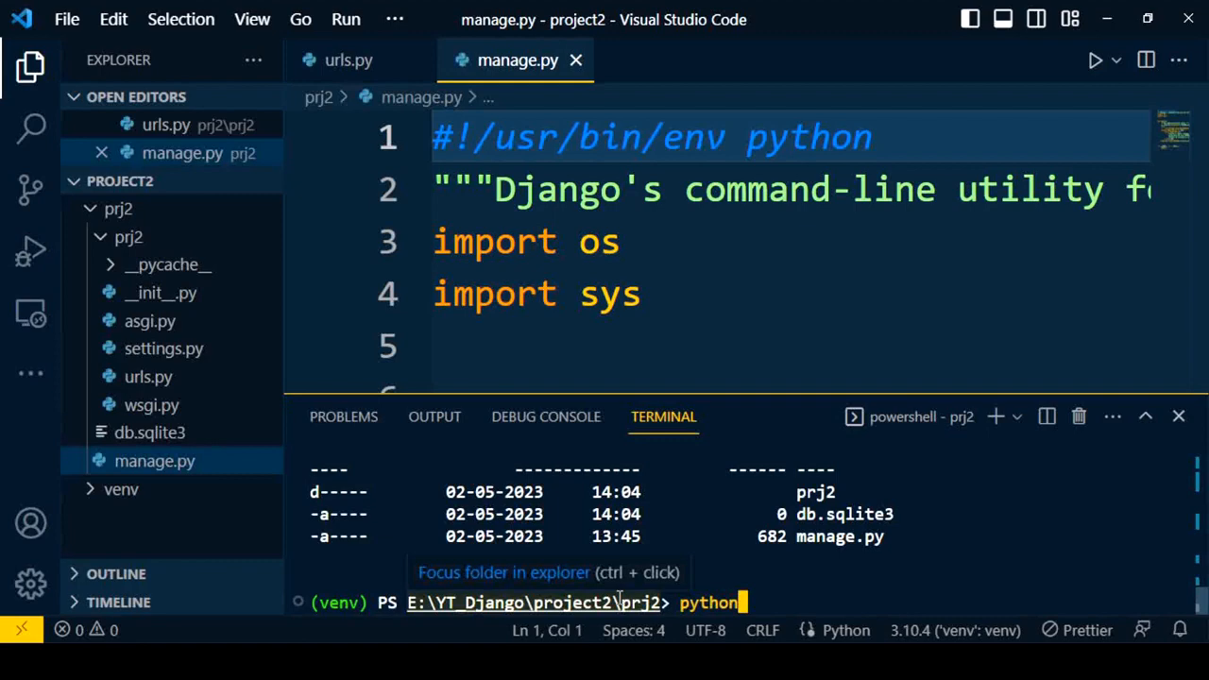
type("manage.py")
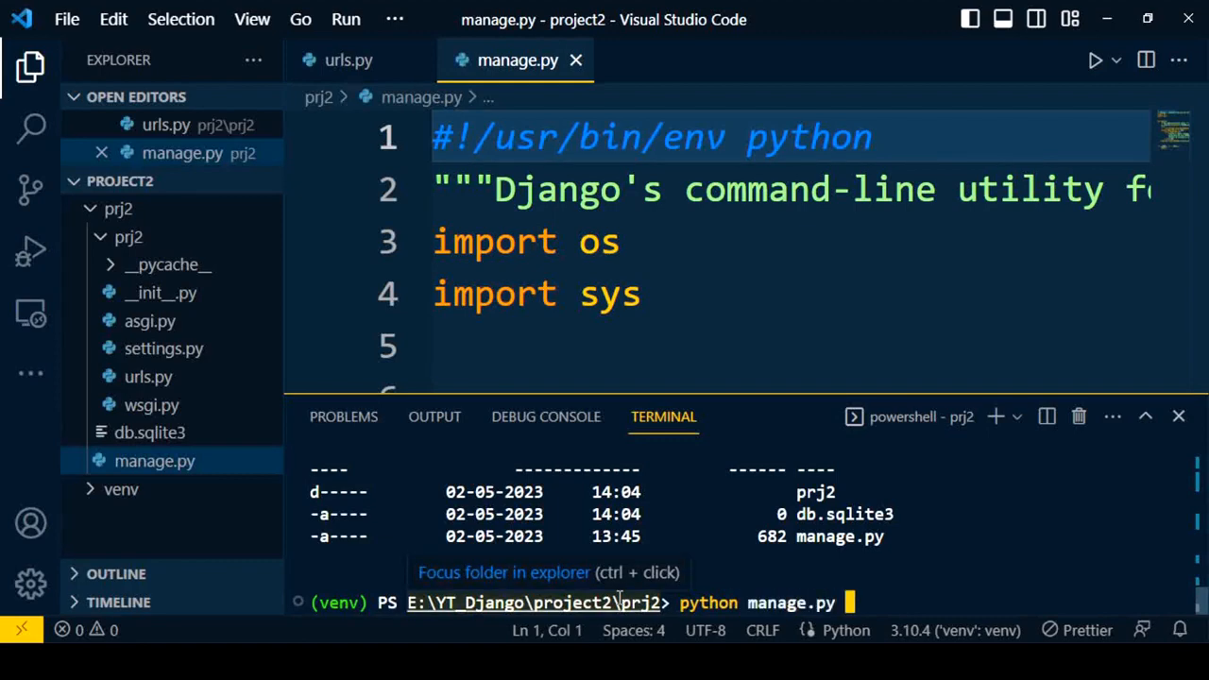
type("runserver")
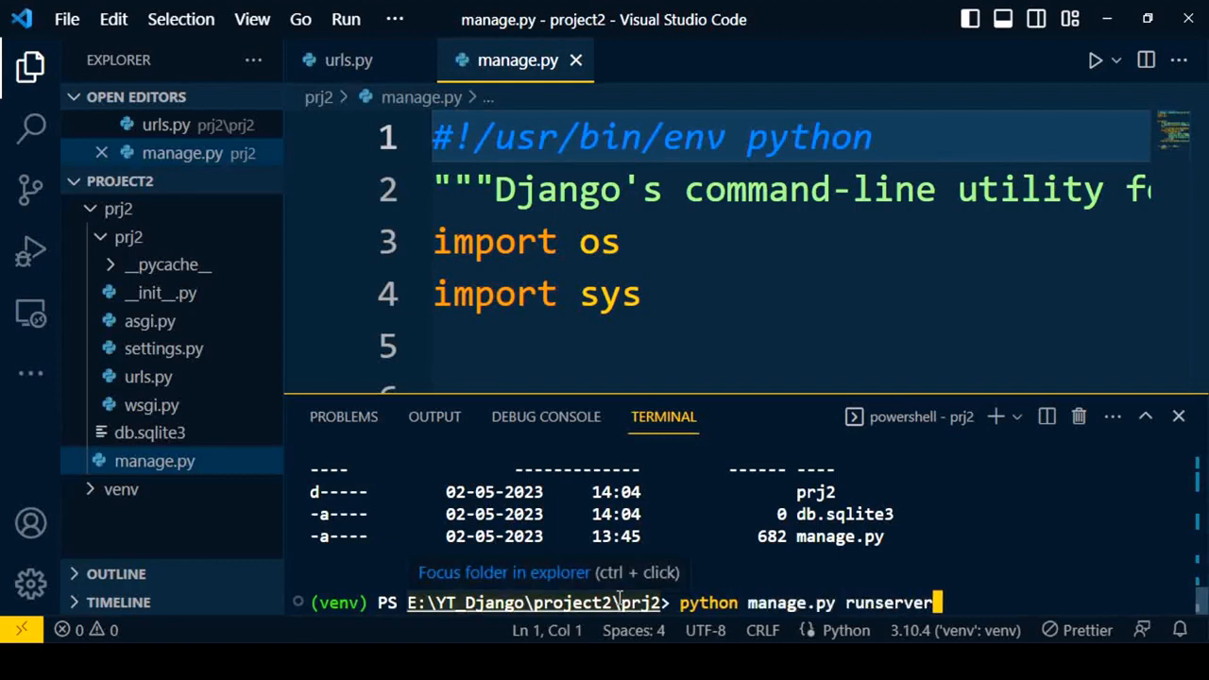
key("Return")
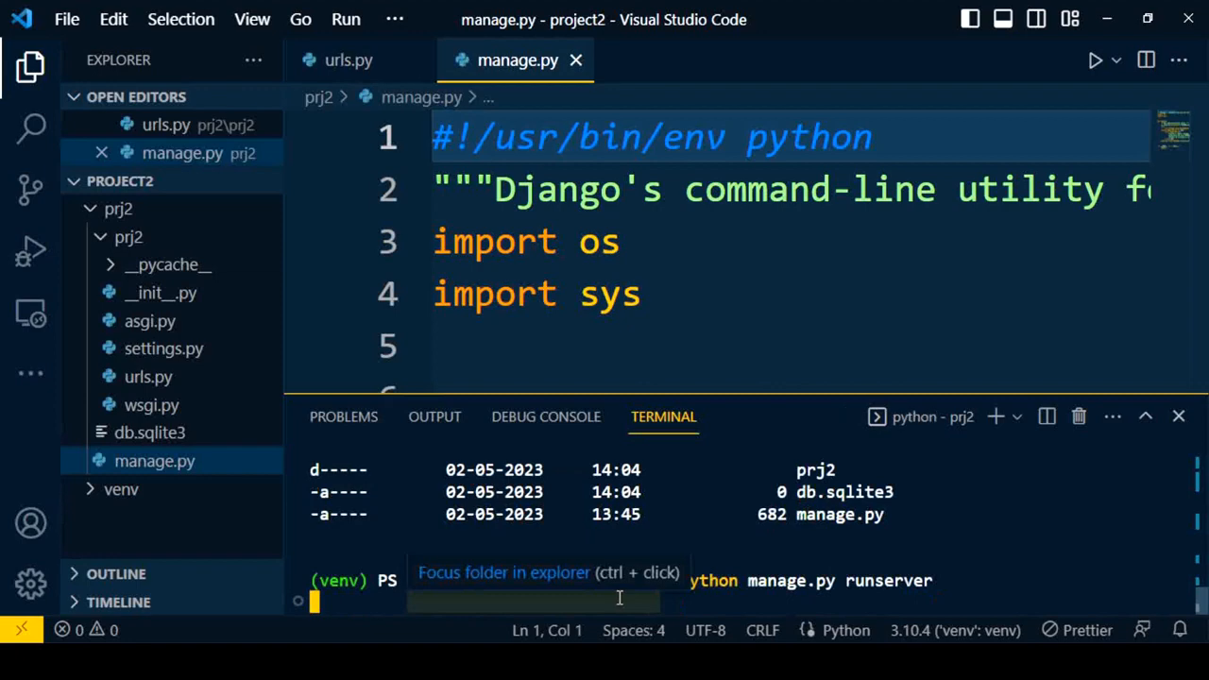
mouse_move(1050, 537)
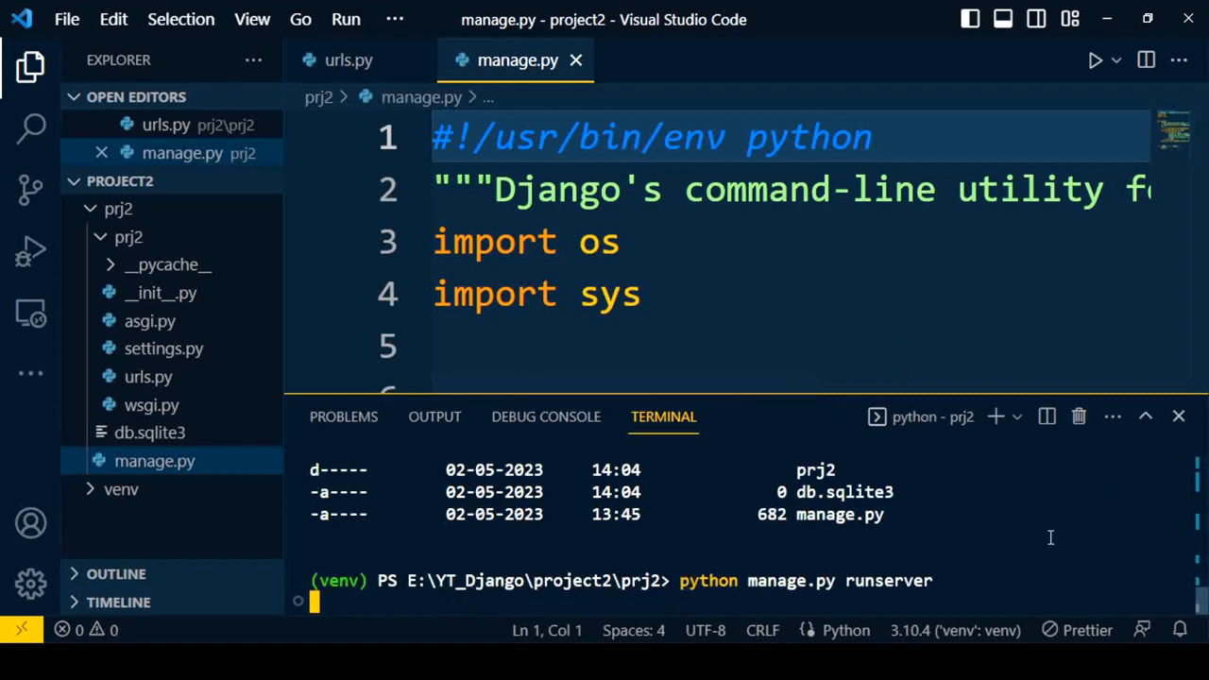
key("Return")
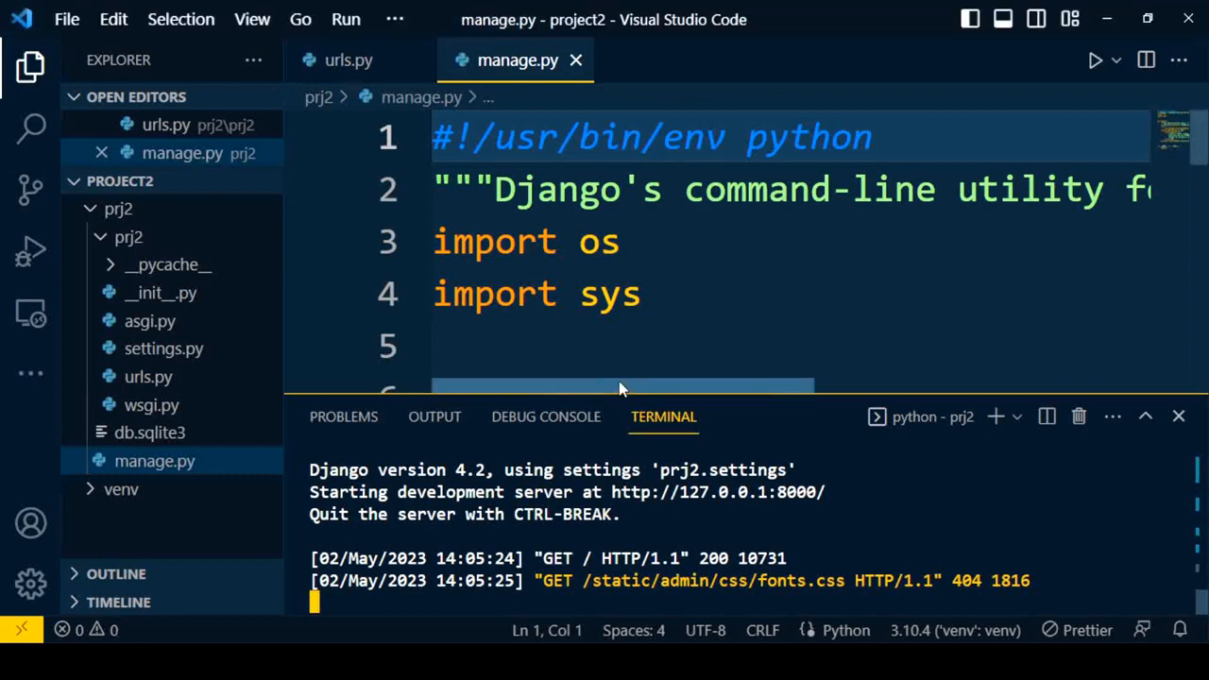
mouse_move(775, 295)
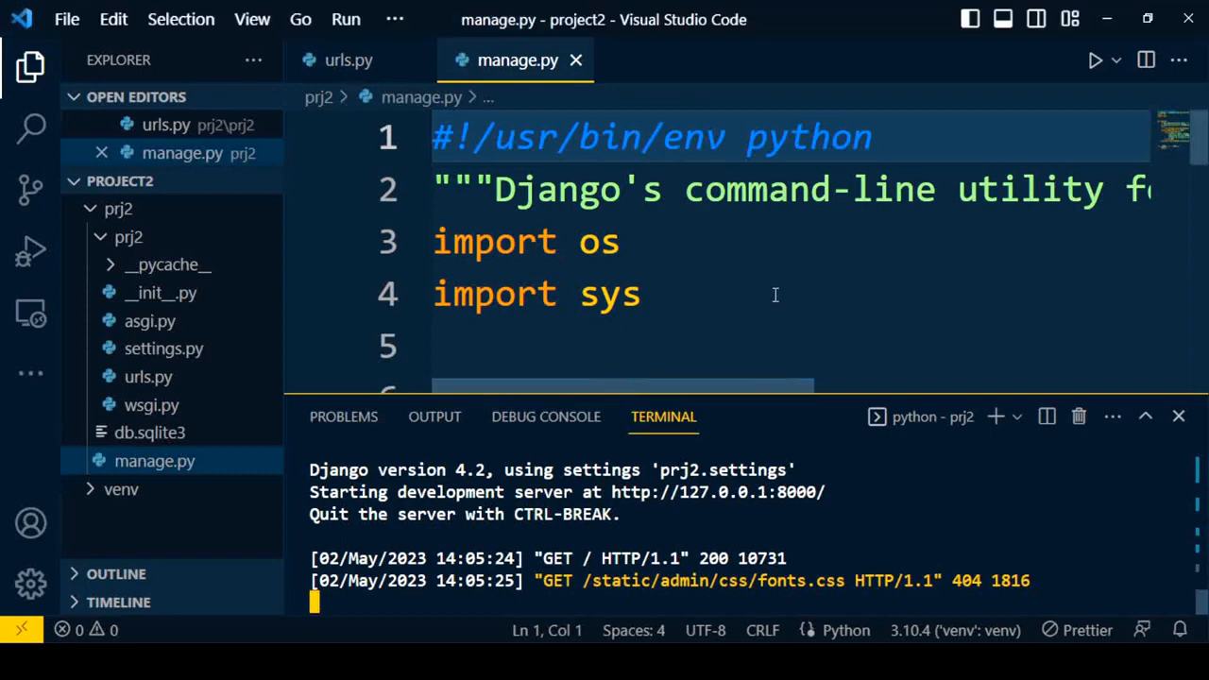